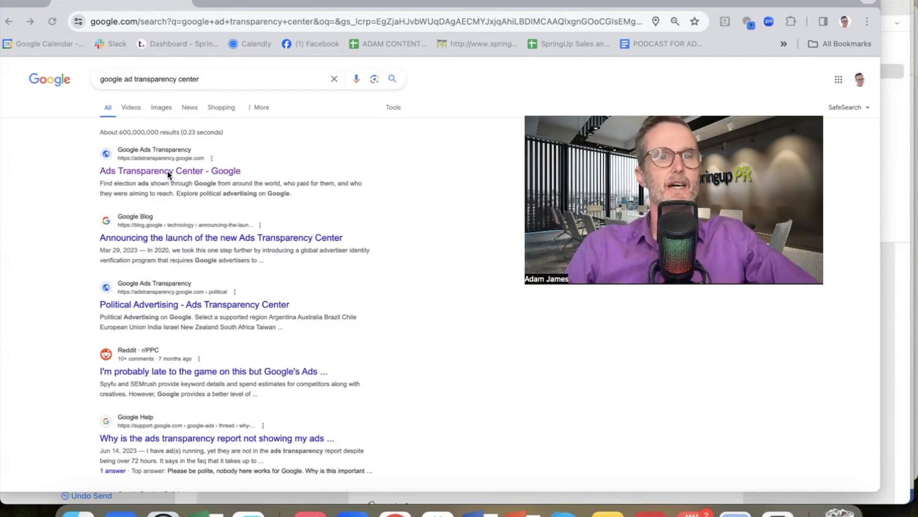
Open the 'Ads Transparency Center - Google' search result
{"action": "left_click", "coordinate": [170, 170]}
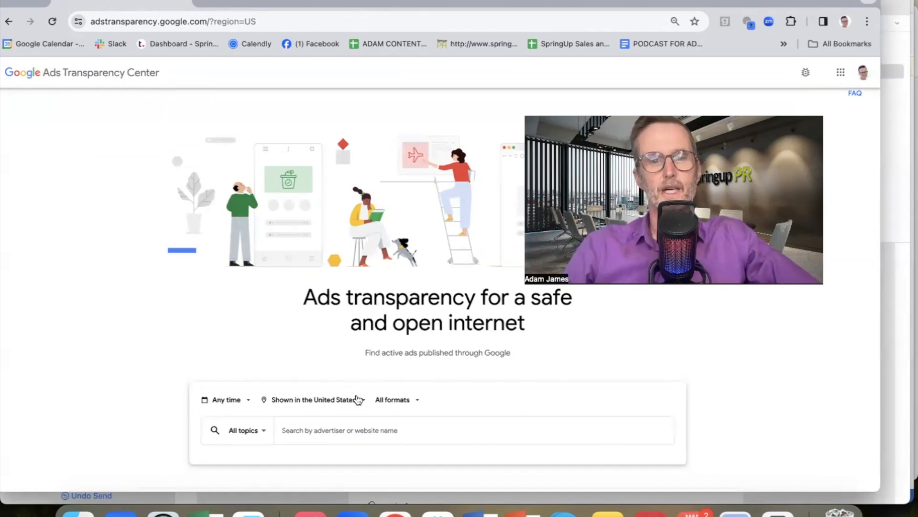
Change the shown-in region from United States to United Kingdom
{"action": "left_click", "coordinate": [313, 399]}
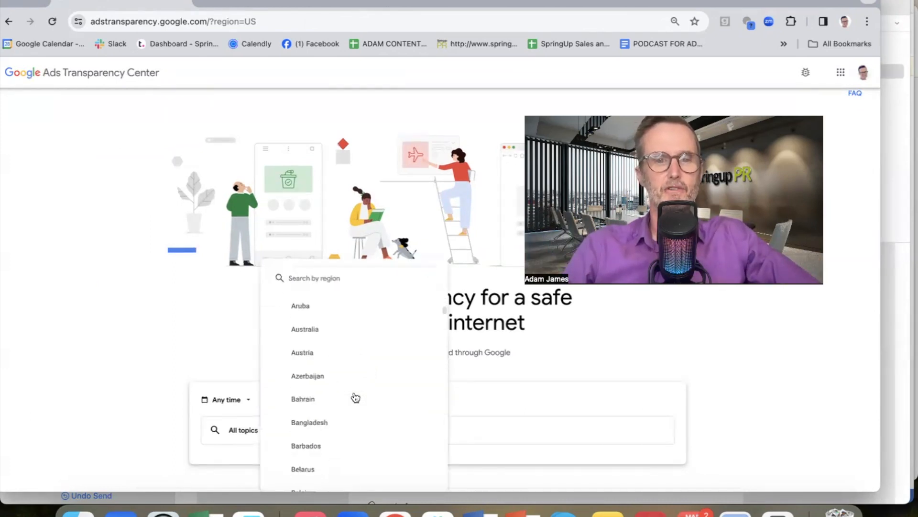
{"action": "scroll", "scroll_direction": "down", "scroll_amount": 3}
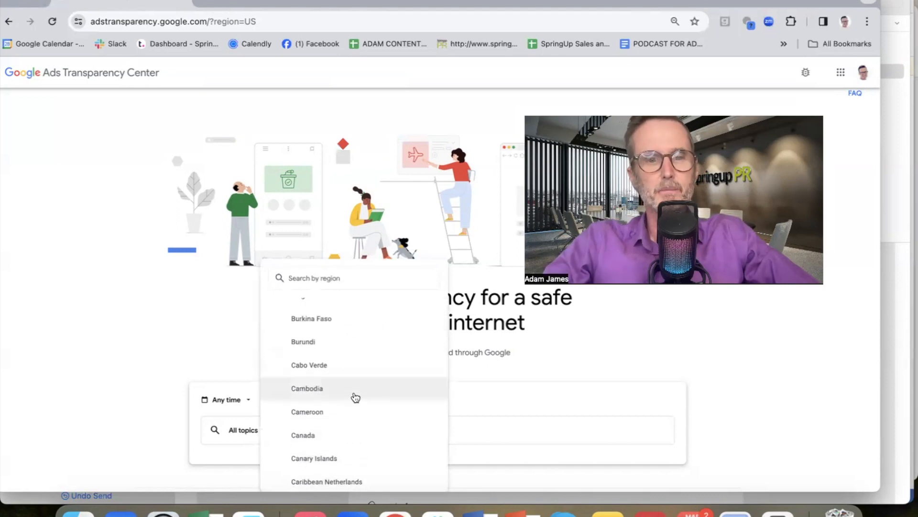
{"action": "scroll", "scroll_direction": "down", "scroll_amount": 3}
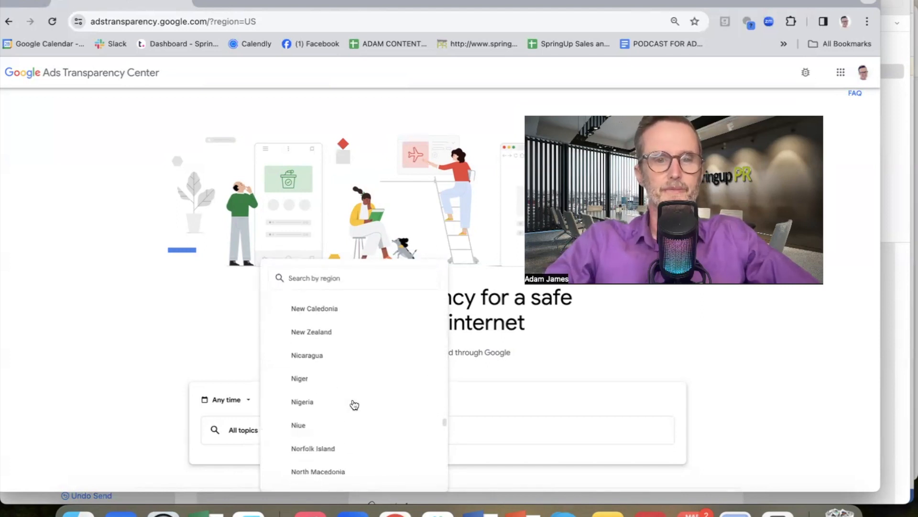
{"action": "scroll", "scroll_direction": "down", "scroll_amount": 3}
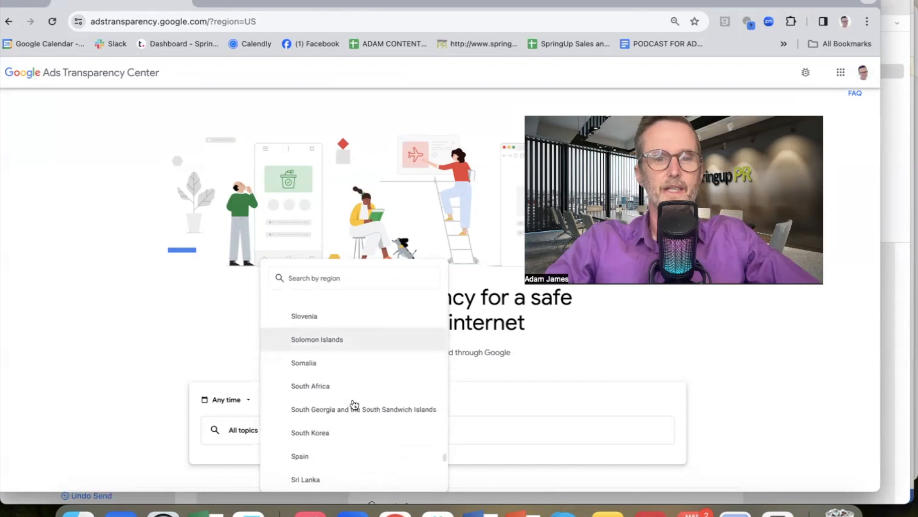
{"action": "scroll", "scroll_direction": "down", "scroll_amount": 3}
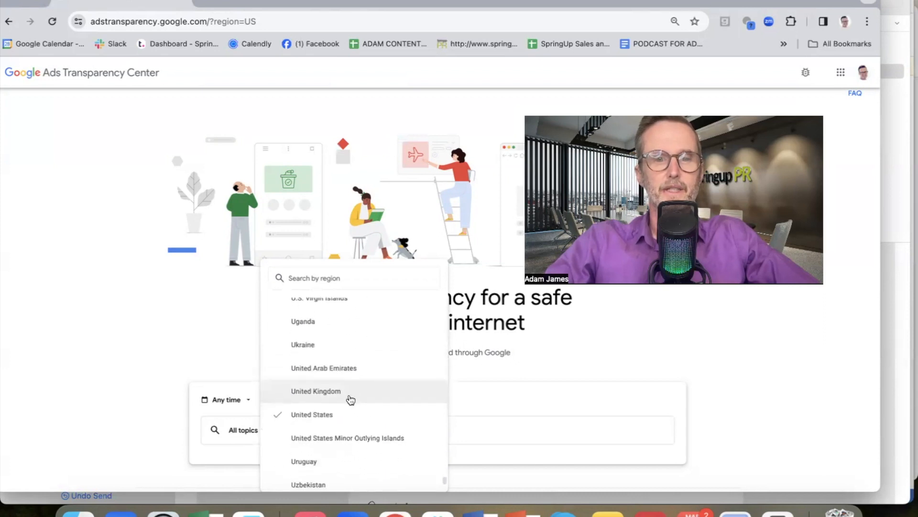
{"action": "left_click", "coordinate": [315, 391]}
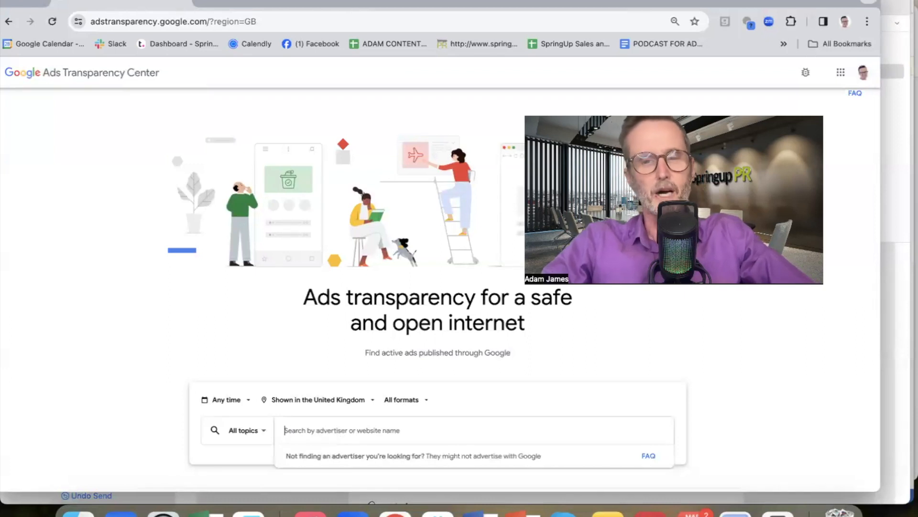
Search 'barches' and open the BARCHESTER HEALTHCARE LIMITED advertiser page
{"action": "type", "text": "barches"}
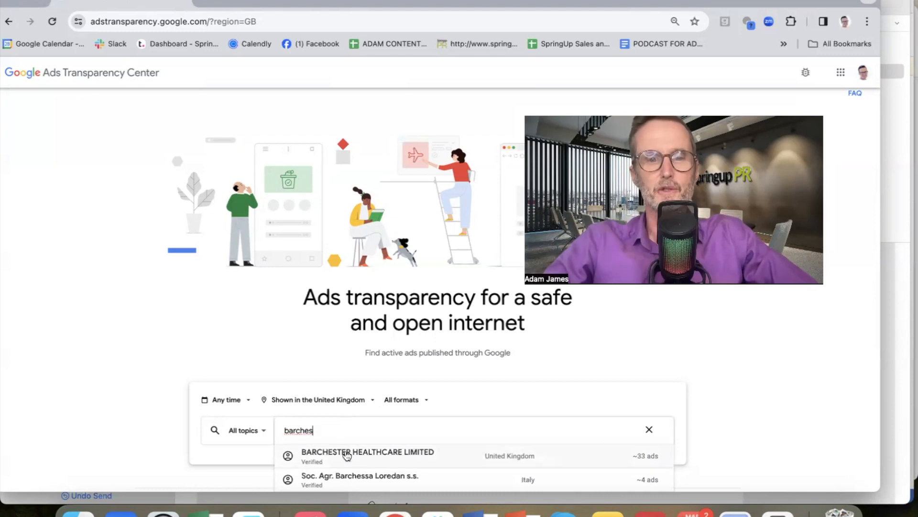
{"action": "left_click", "coordinate": [367, 456]}
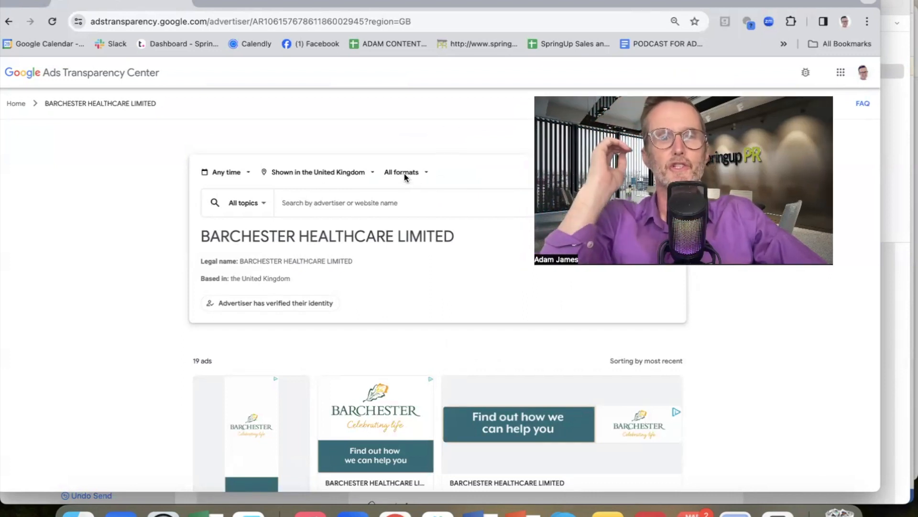
{"action": "left_click", "coordinate": [402, 172]}
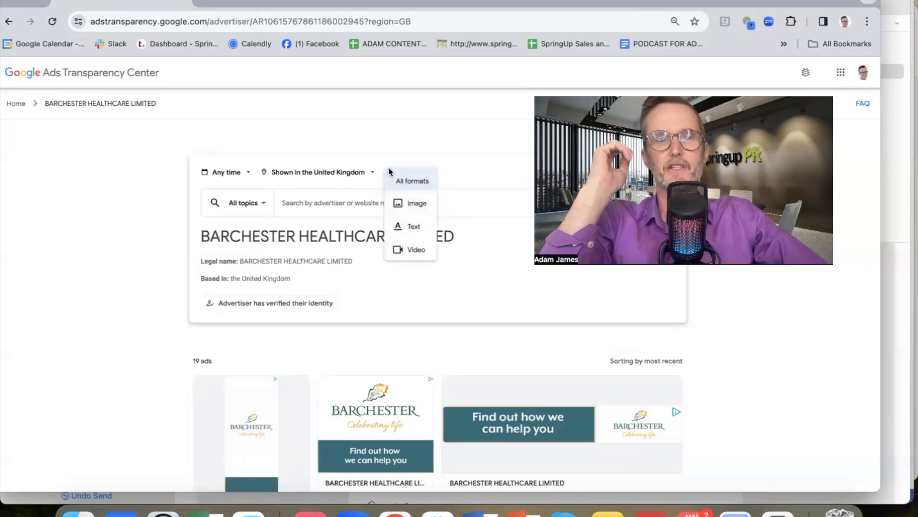
{"action": "scroll", "scroll_direction": "down", "scroll_amount": 3}
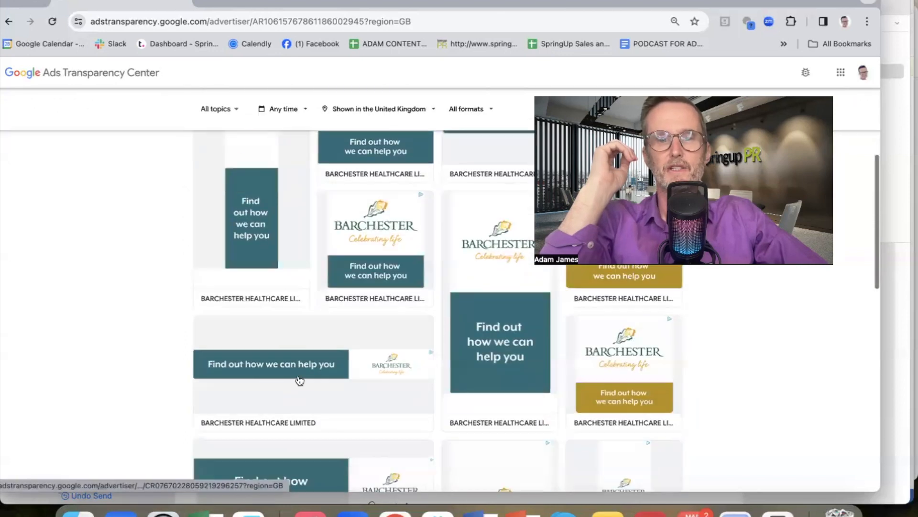
{"action": "scroll", "scroll_direction": "down", "scroll_amount": 3}
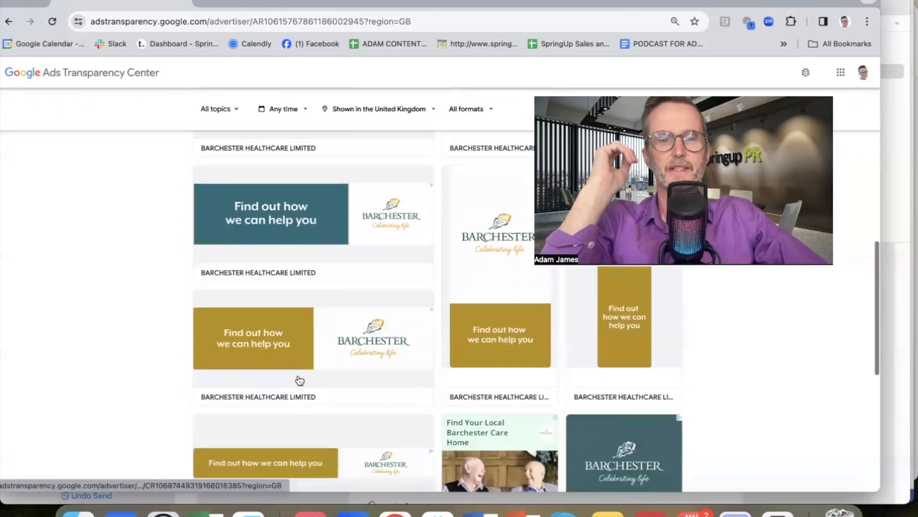
{"action": "scroll", "scroll_direction": "down", "scroll_amount": 3}
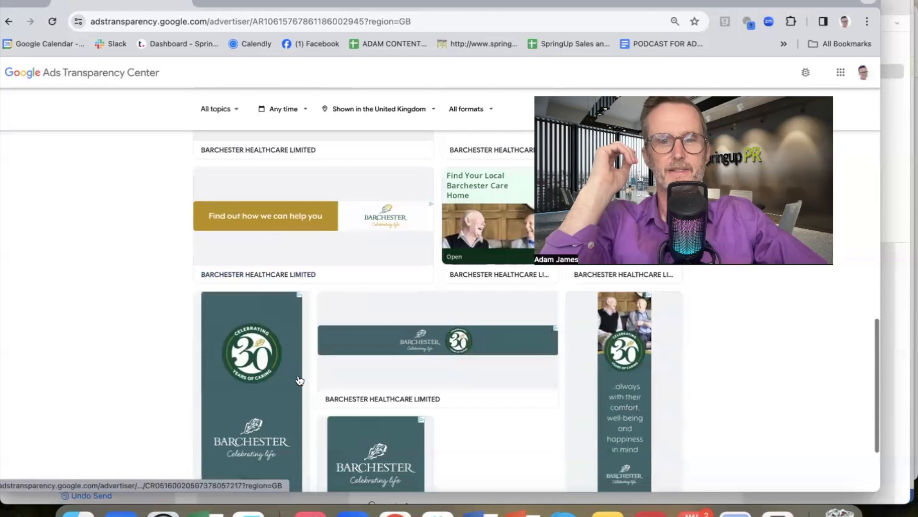
{"action": "scroll", "scroll_direction": "down", "scroll_amount": 3}
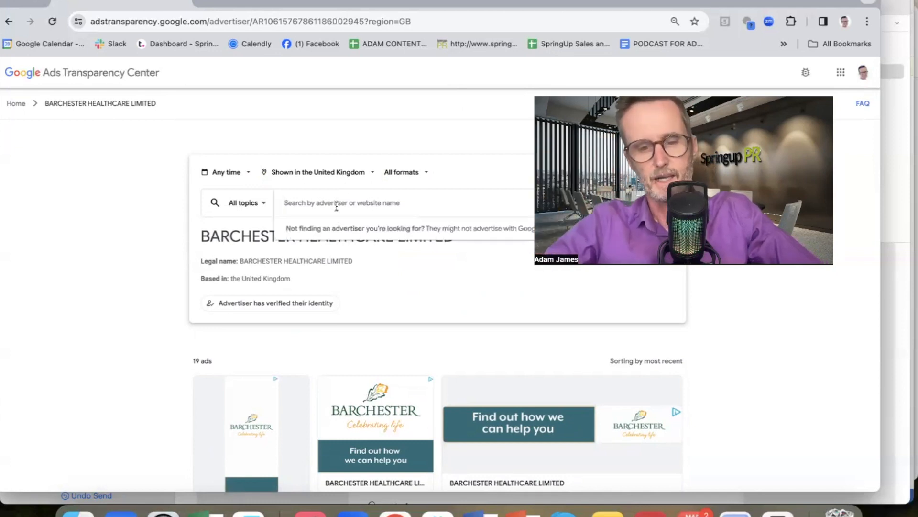
Search 'hallmar' and pick the hallmarkcarehomes.co.uk website suggestion
{"action": "type", "text": "h"}
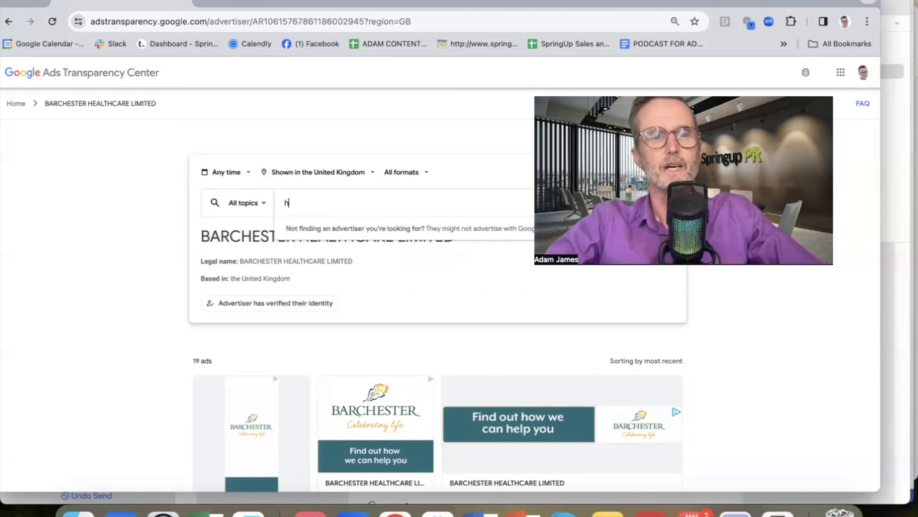
{"action": "type", "text": "allmark c"}
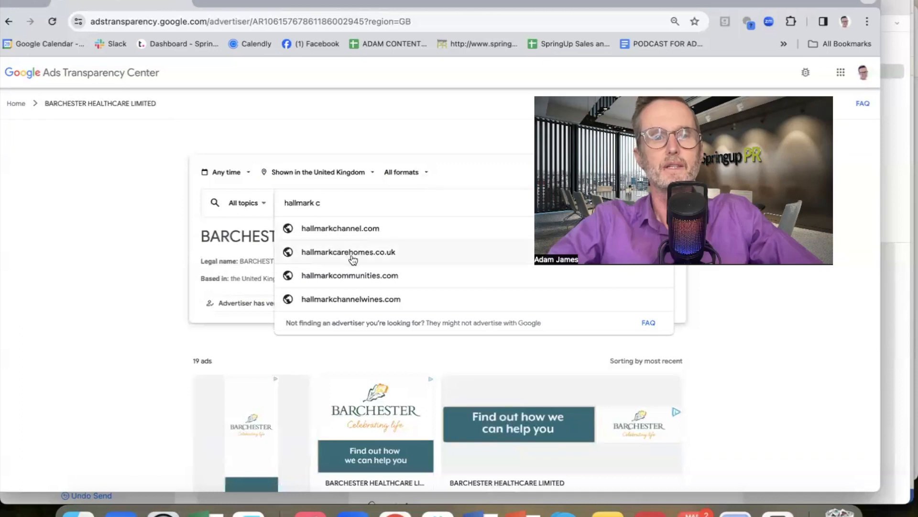
{"action": "left_click", "coordinate": [348, 252]}
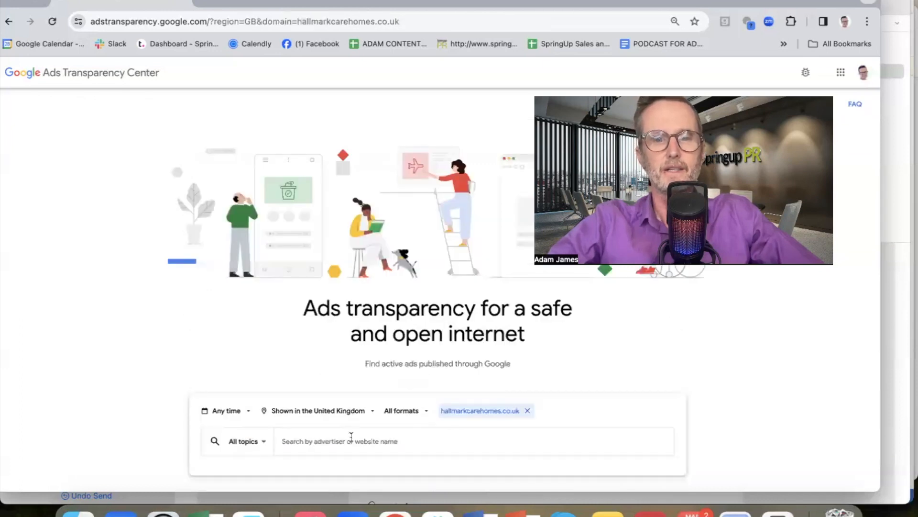
Scroll through the full grid of Hallmark Care Homes' UK ads
{"action": "scroll", "scroll_direction": "down", "scroll_amount": 3}
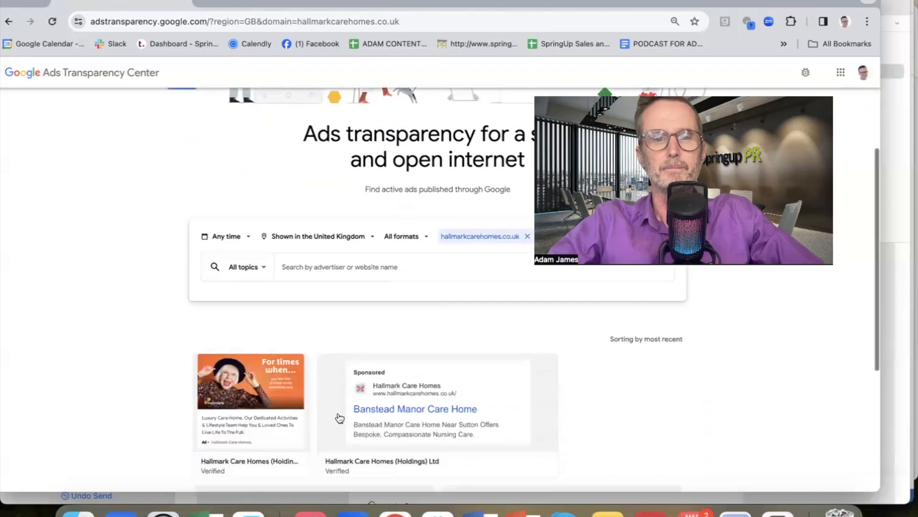
{"action": "scroll", "scroll_direction": "up", "scroll_amount": 3}
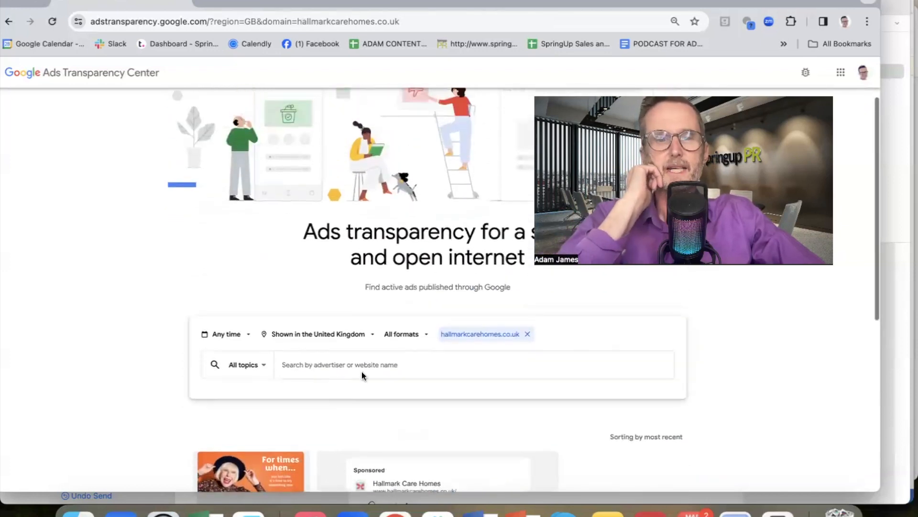
{"action": "scroll", "scroll_direction": "down", "scroll_amount": 3}
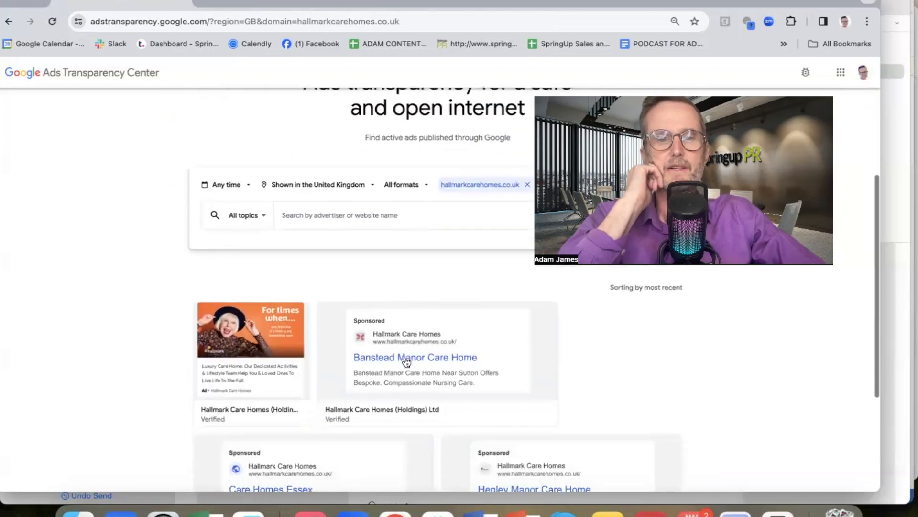
{"action": "scroll", "scroll_direction": "down", "scroll_amount": 3}
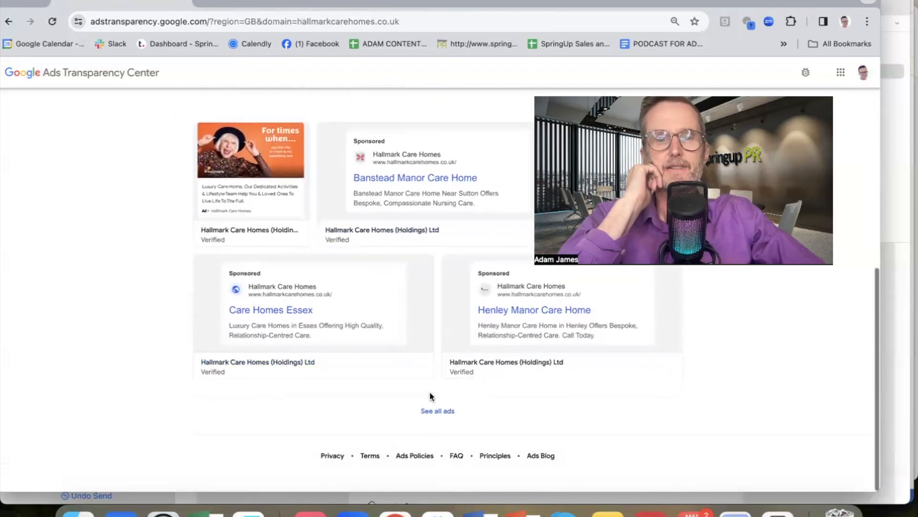
{"action": "scroll", "scroll_direction": "down", "scroll_amount": 3}
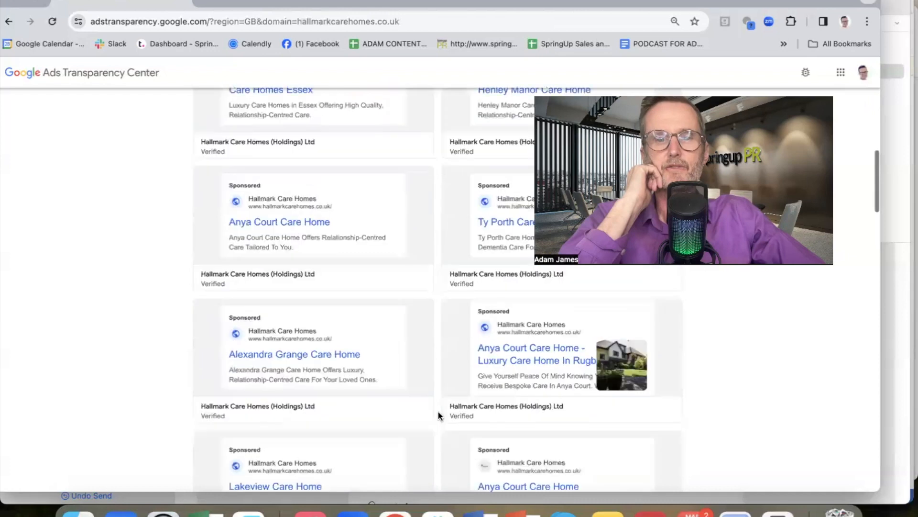
{"action": "scroll", "scroll_direction": "down", "scroll_amount": 3}
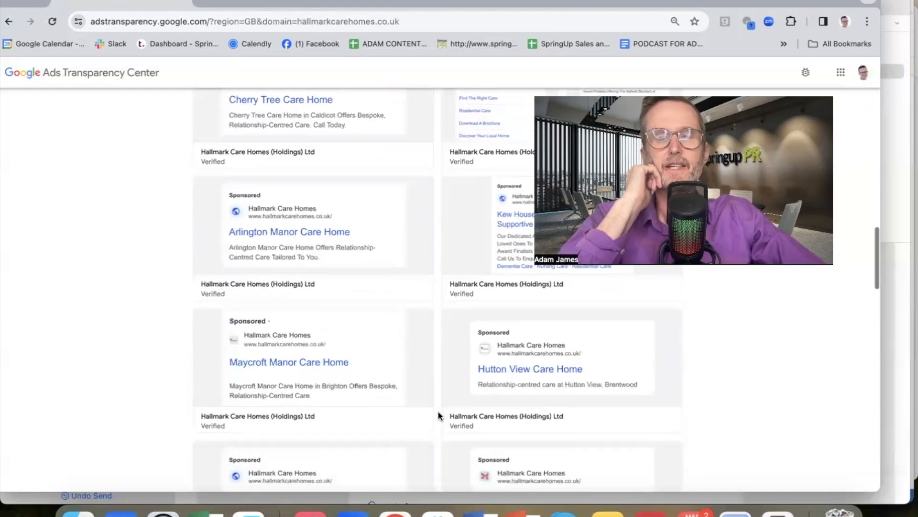
{"action": "scroll", "scroll_direction": "down", "scroll_amount": 3}
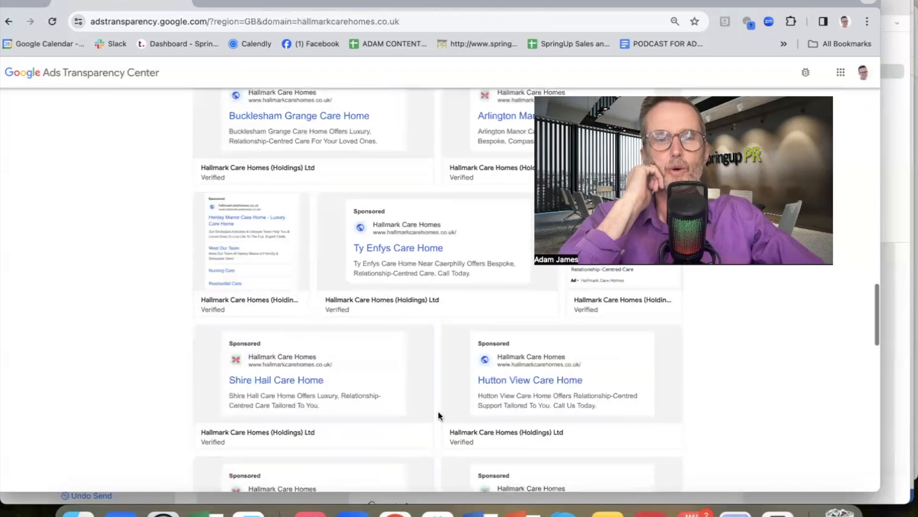
{"action": "scroll", "scroll_direction": "down", "scroll_amount": 3}
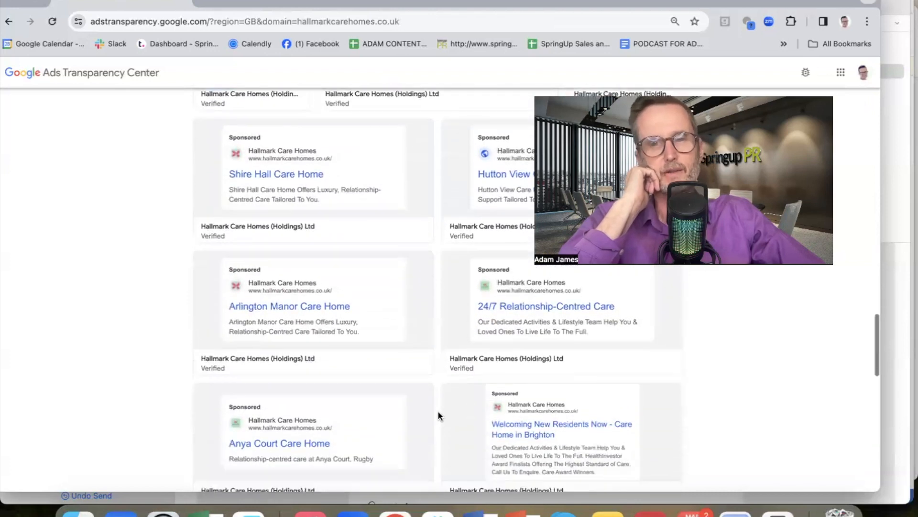
{"action": "scroll", "scroll_direction": "down", "scroll_amount": 3}
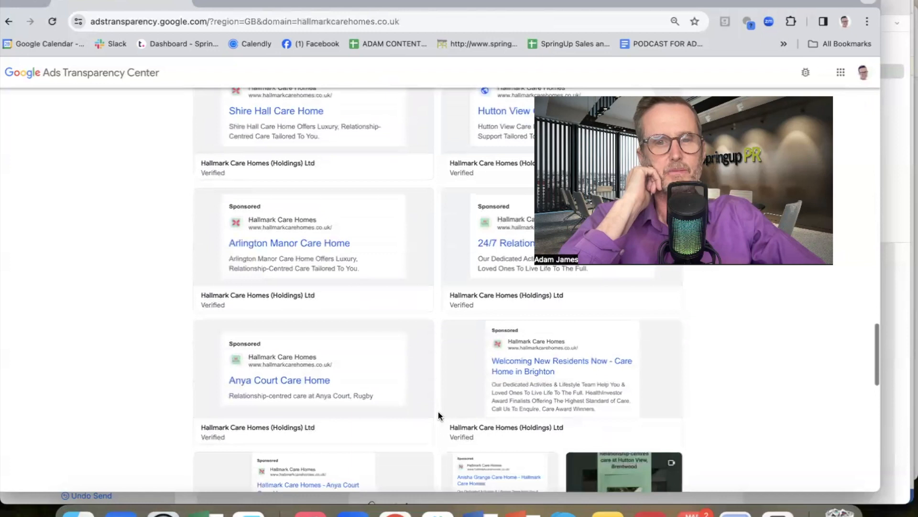
{"action": "scroll", "scroll_direction": "down", "scroll_amount": 3}
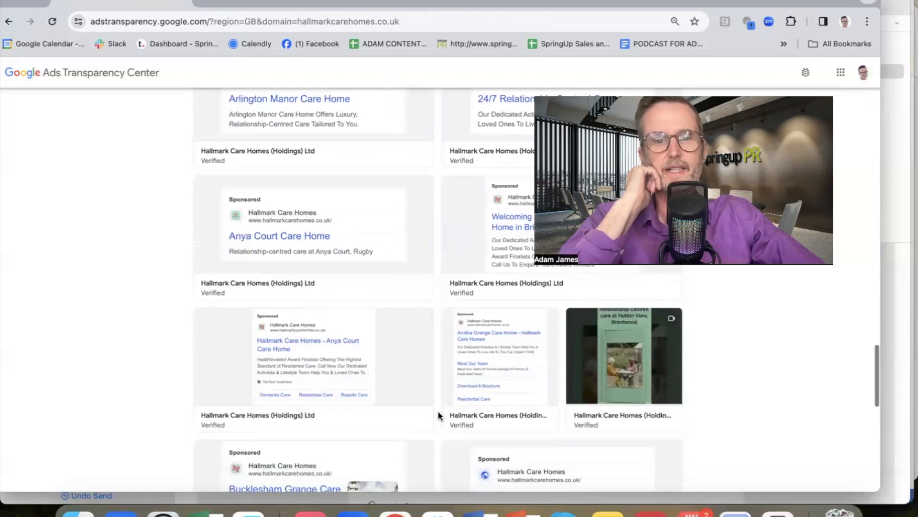
{"action": "scroll", "scroll_direction": "down", "scroll_amount": 3}
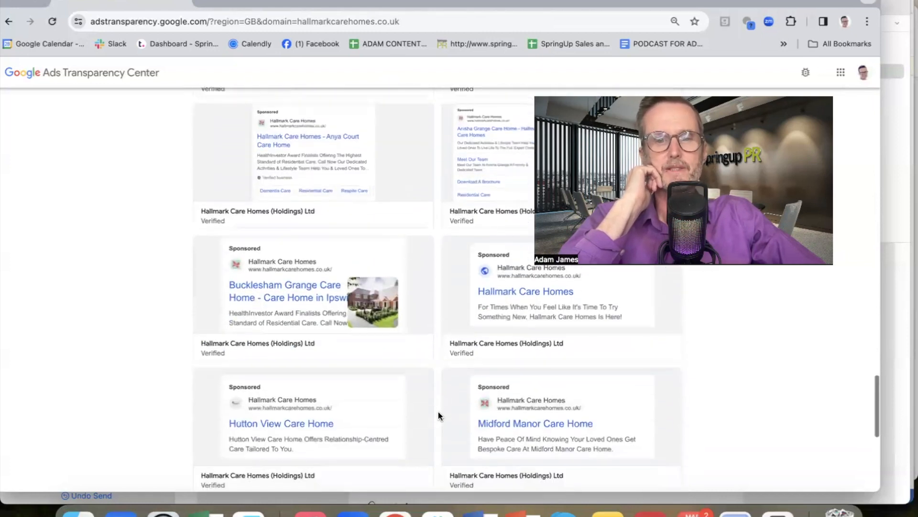
{"action": "scroll", "scroll_direction": "down", "scroll_amount": 3}
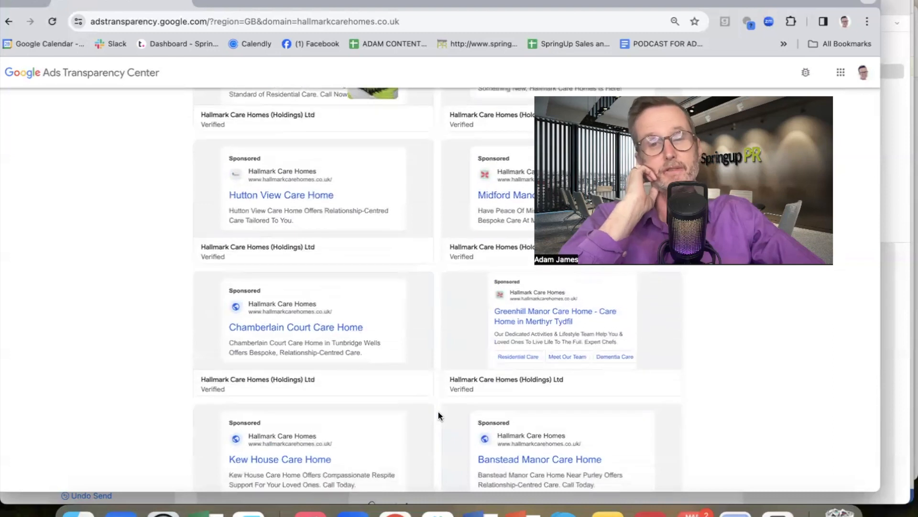
{"action": "scroll", "scroll_direction": "down", "scroll_amount": 3}
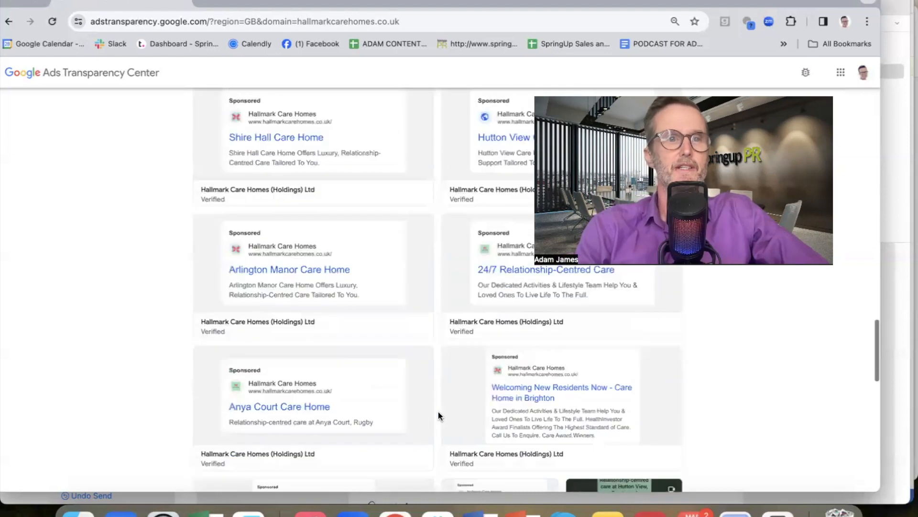
{"action": "scroll", "scroll_direction": "down", "scroll_amount": 3}
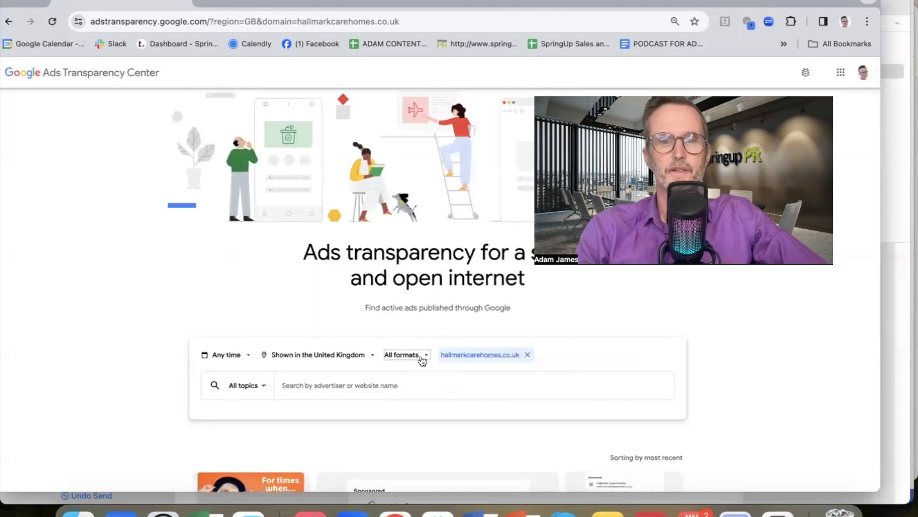
Filter to Video format and open the 'Award-Winning, Quality Care' video ad
{"action": "left_click", "coordinate": [405, 355]}
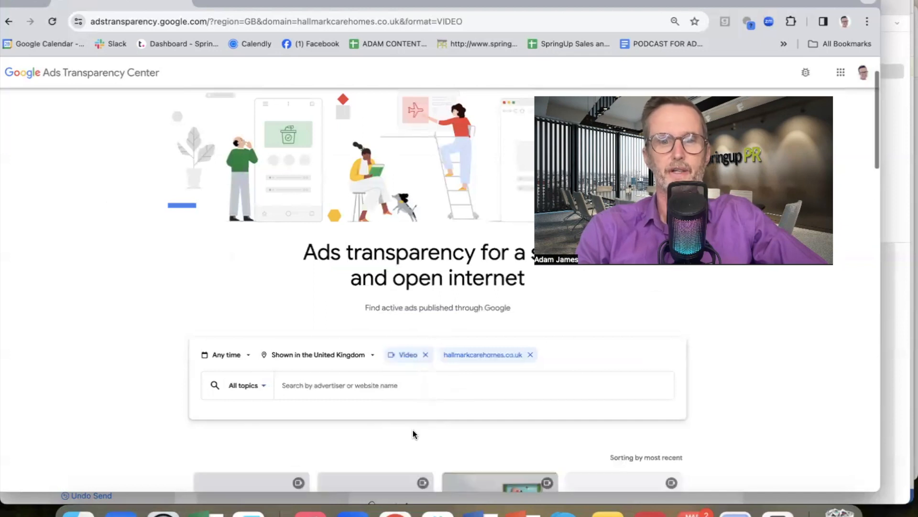
{"action": "scroll", "scroll_direction": "down", "scroll_amount": 3}
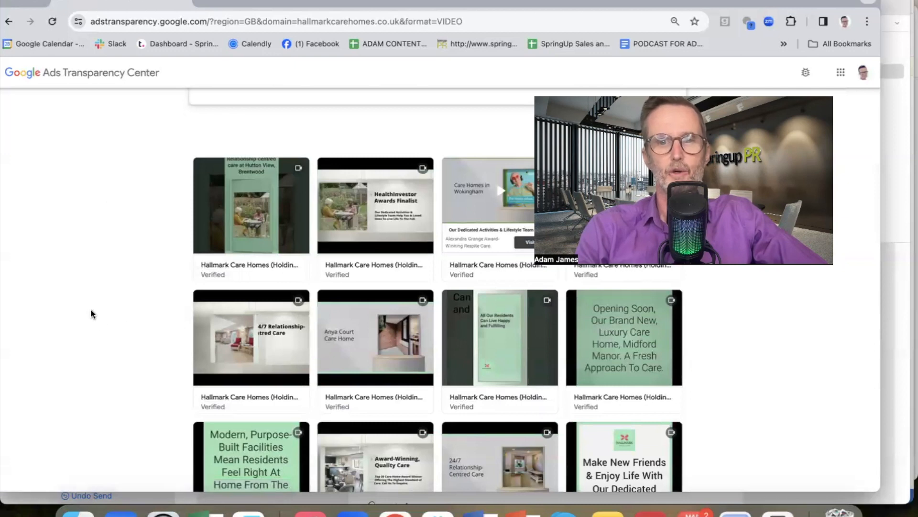
{"action": "scroll", "scroll_direction": "down", "scroll_amount": 3}
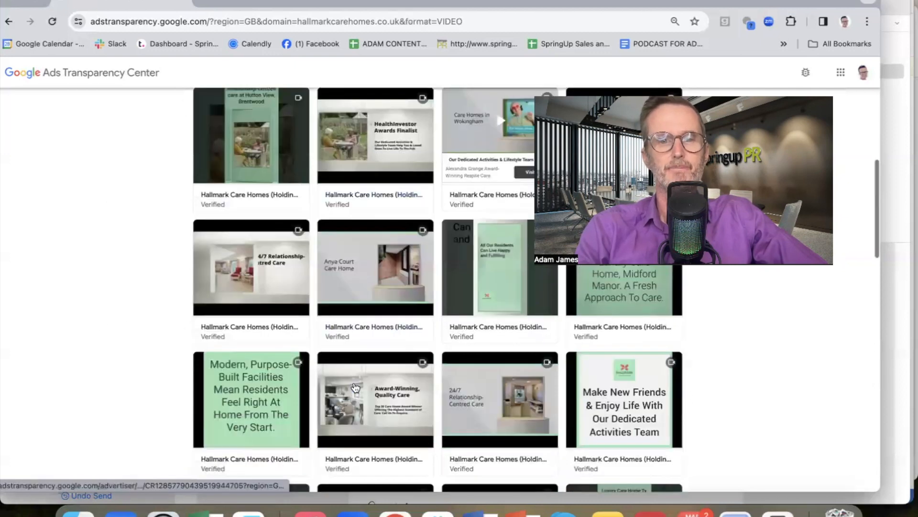
{"action": "scroll", "scroll_direction": "down", "scroll_amount": 3}
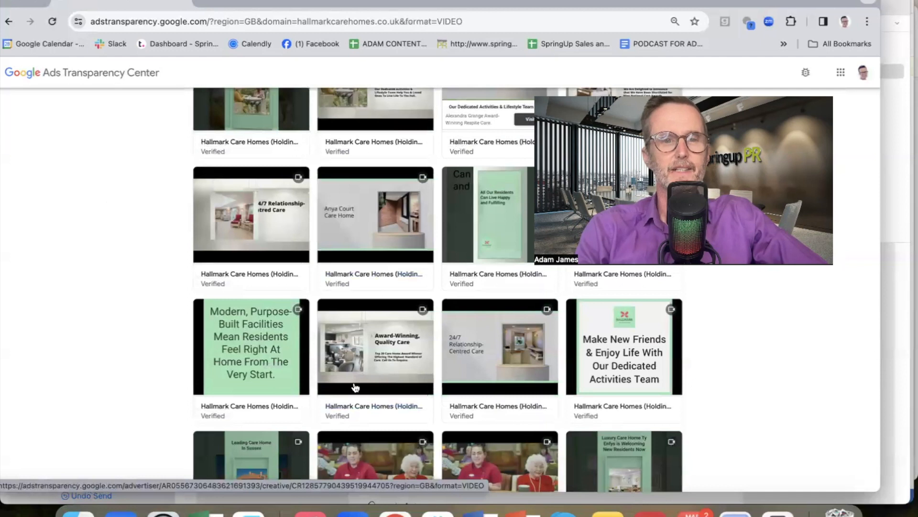
{"action": "left_click", "coordinate": [375, 345]}
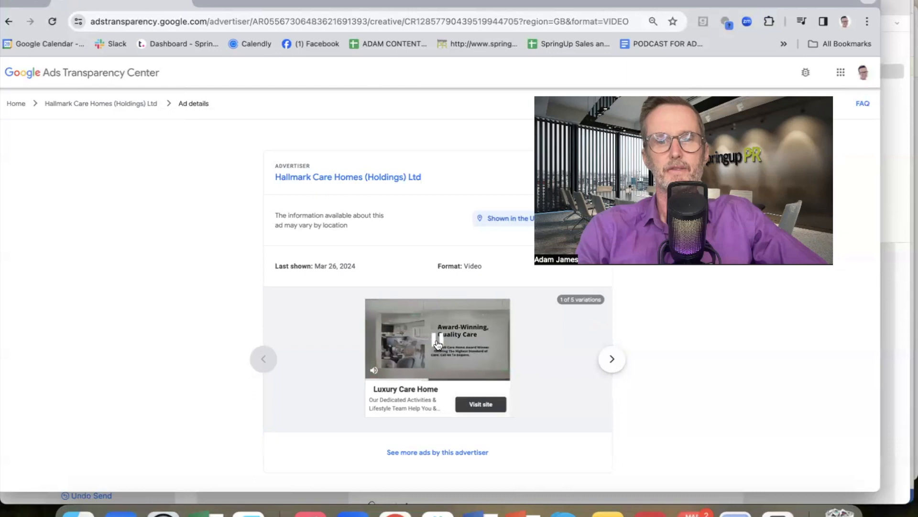
Advance the ad preview to variation 4 of 5, '24/7 Relationship-Centred Care'
{"action": "left_click", "coordinate": [611, 359]}
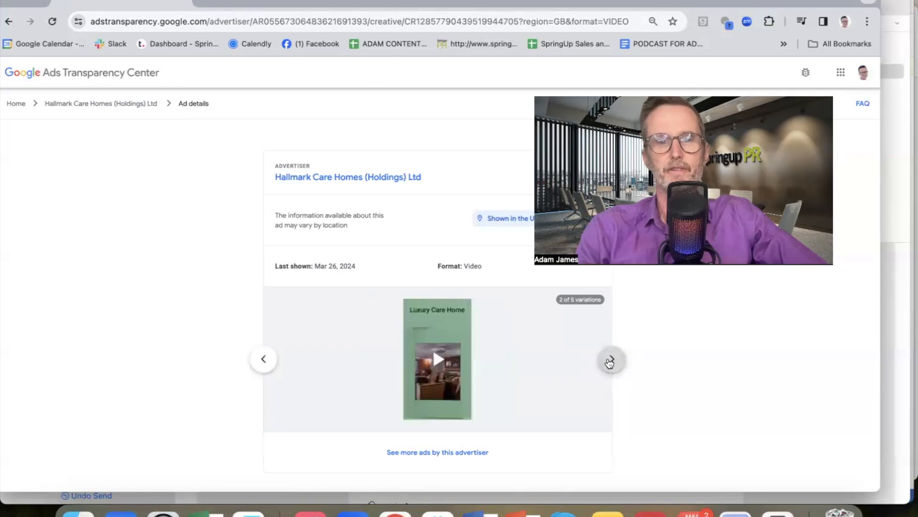
{"action": "left_click", "coordinate": [610, 358]}
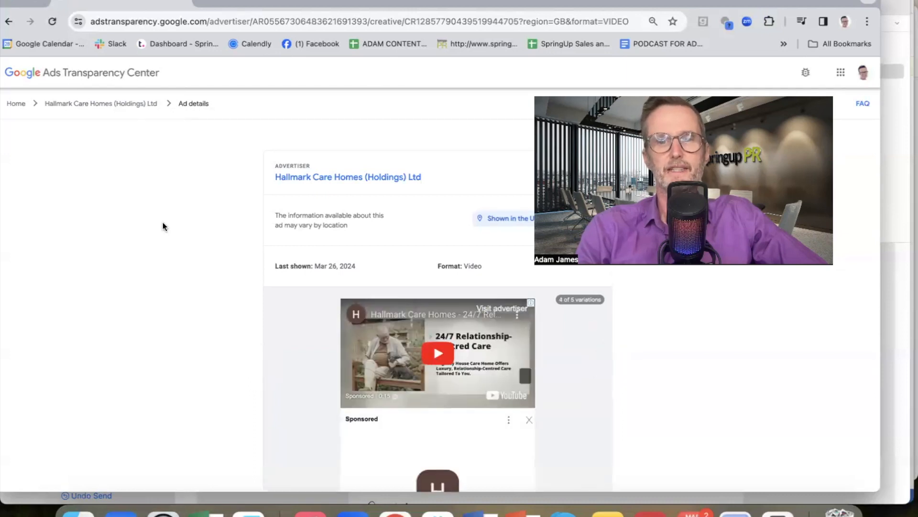
{"action": "mouse_move", "coordinate": [119, 198]}
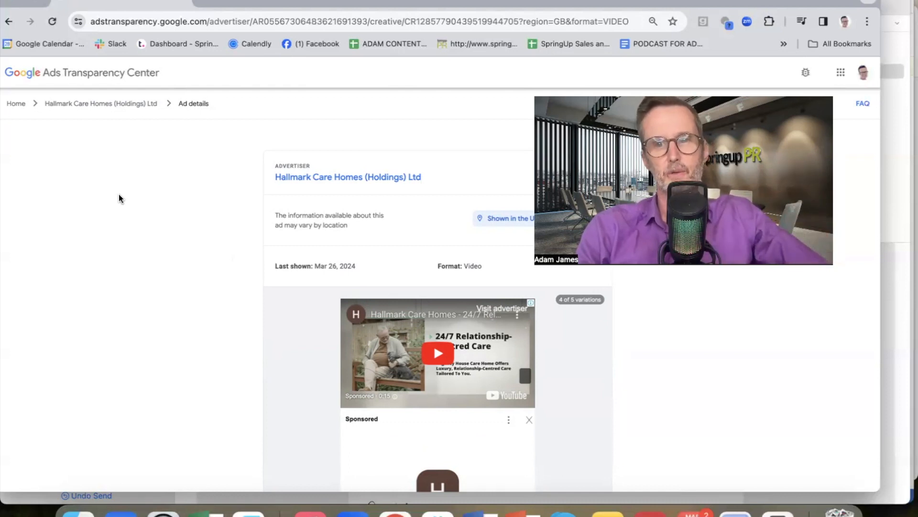
{"action": "mouse_move", "coordinate": [91, 164]}
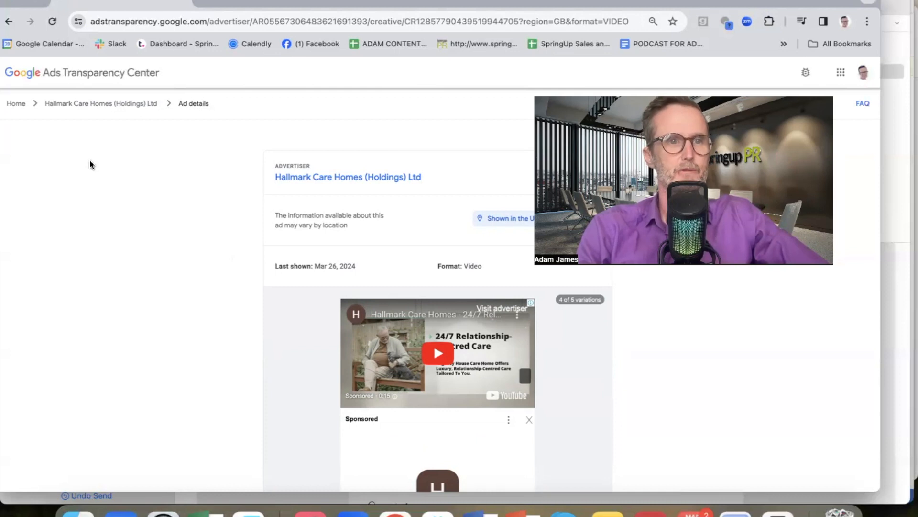